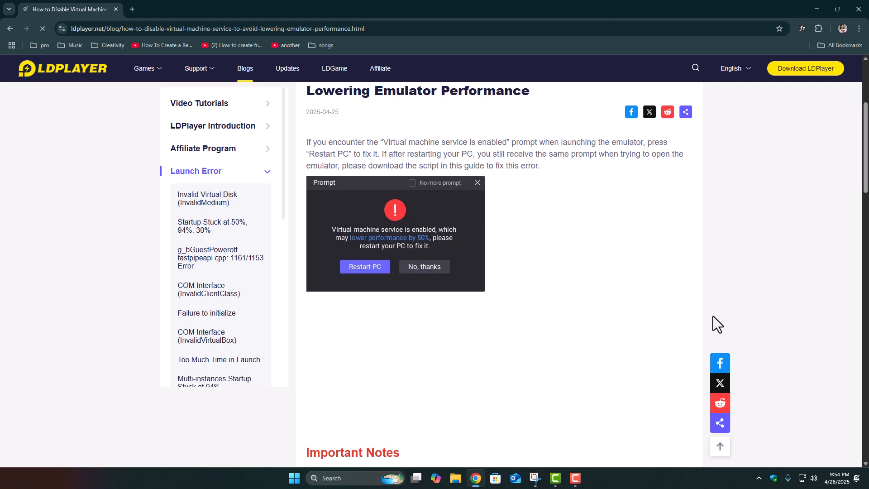
mouse_move(585, 303)
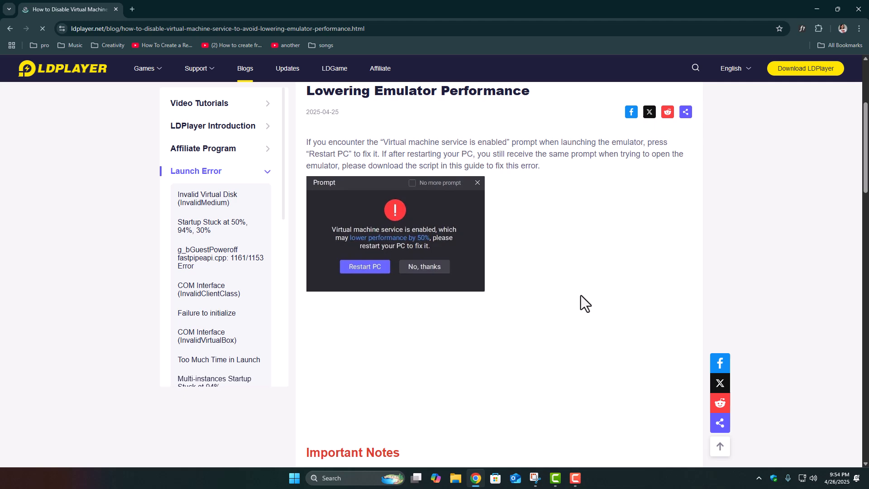
- Read the LDPlayer guide, briefly highlighting the Hypervisor Platform item
scroll("down", 3)
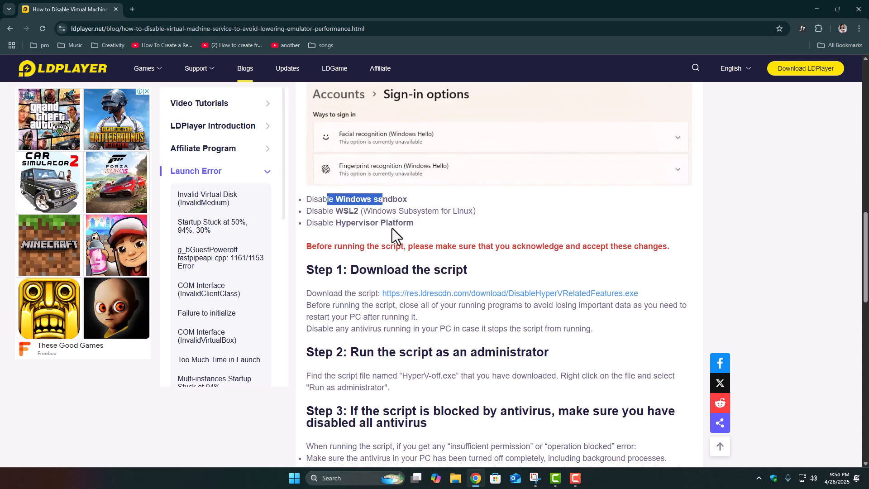
scroll("up", 3)
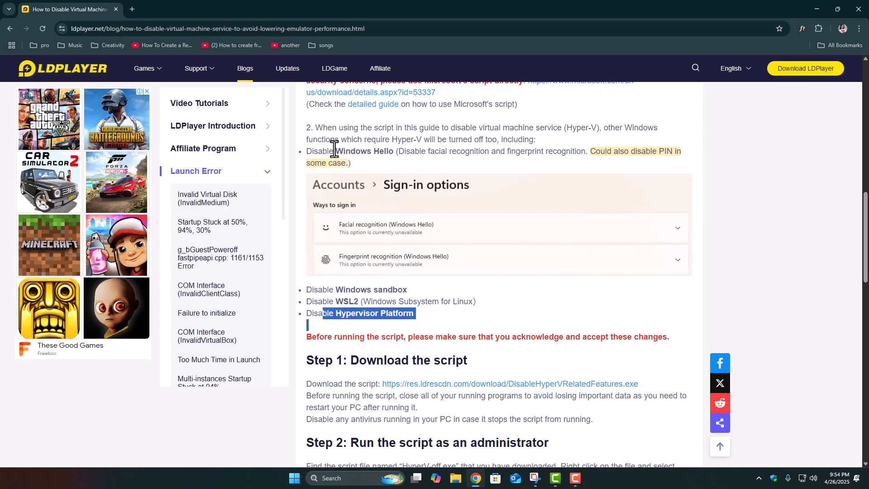
scroll("up", 3)
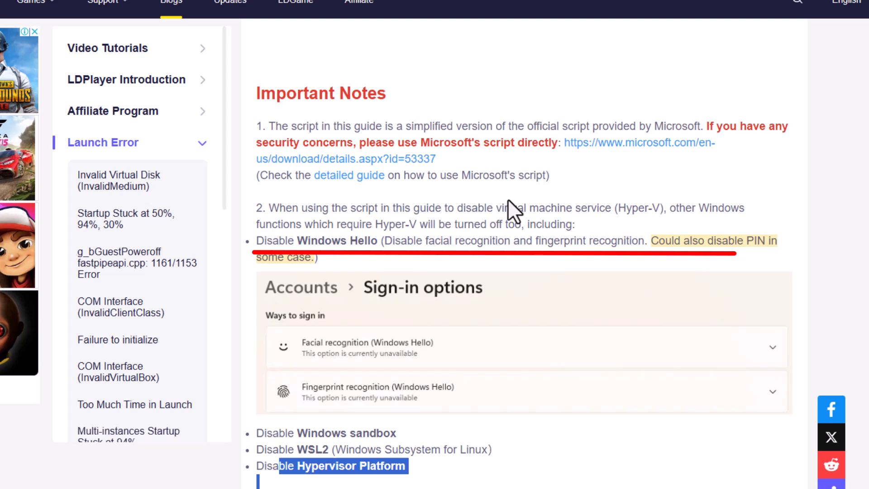
scroll("down", 3)
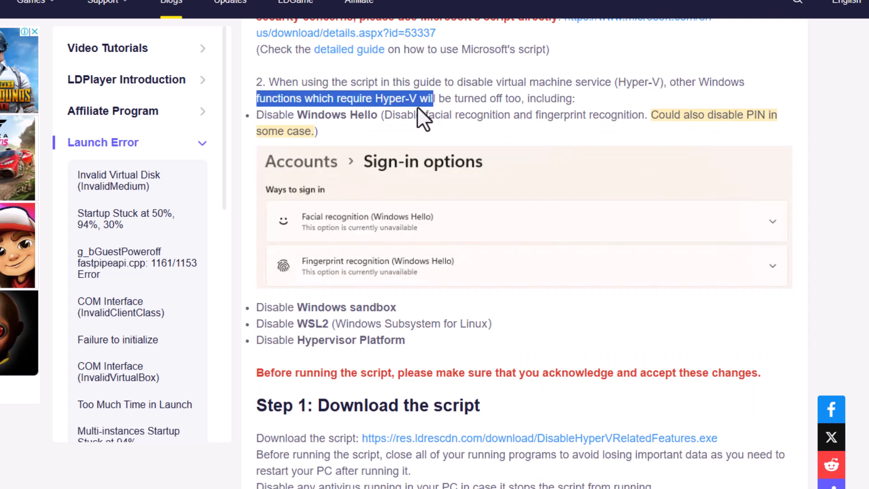
double_click(325, 306)
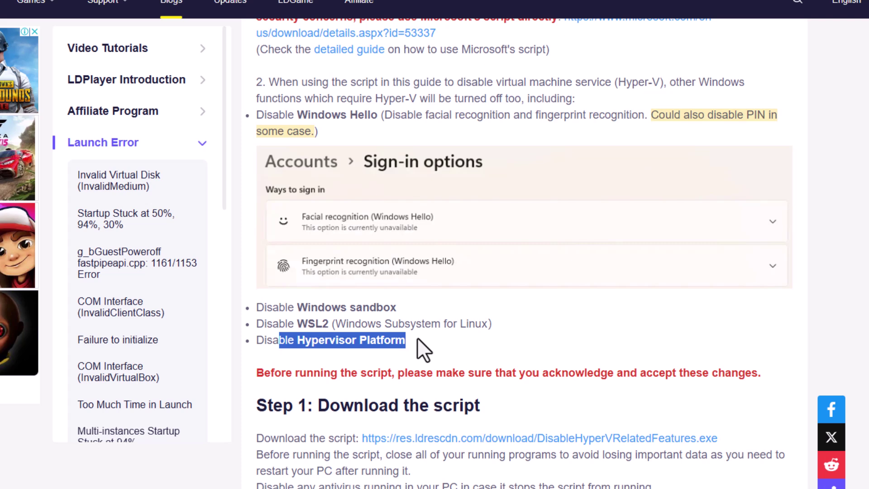
mouse_move(628, 277)
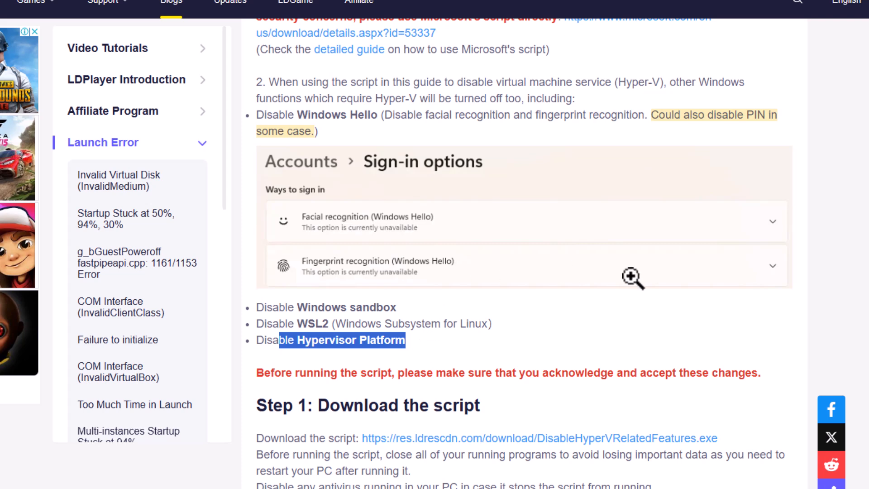
mouse_move(625, 272)
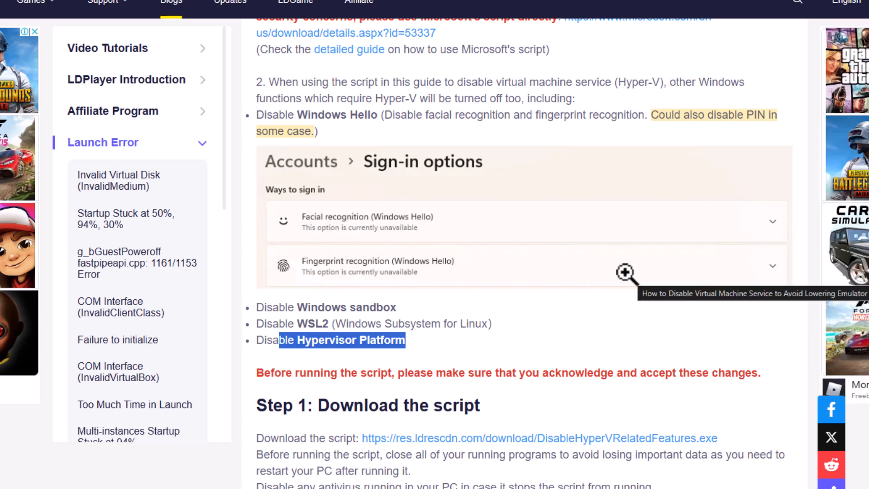
scroll("down", 3)
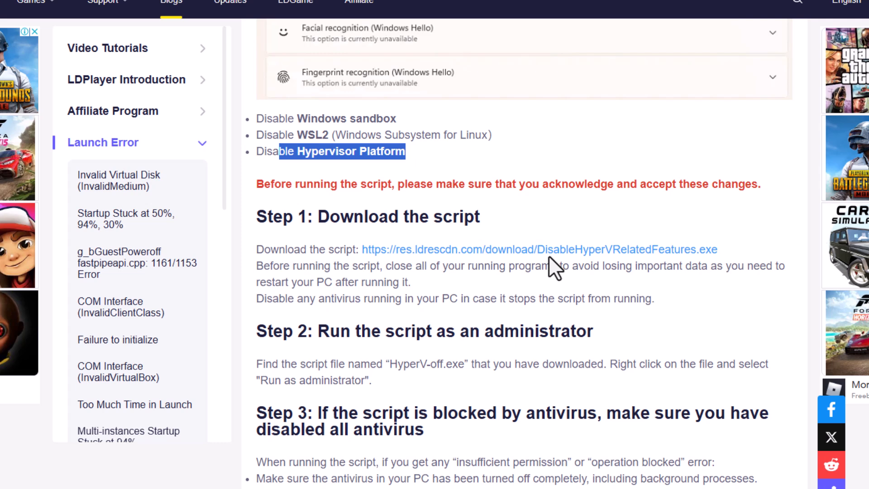
scroll("up", 3)
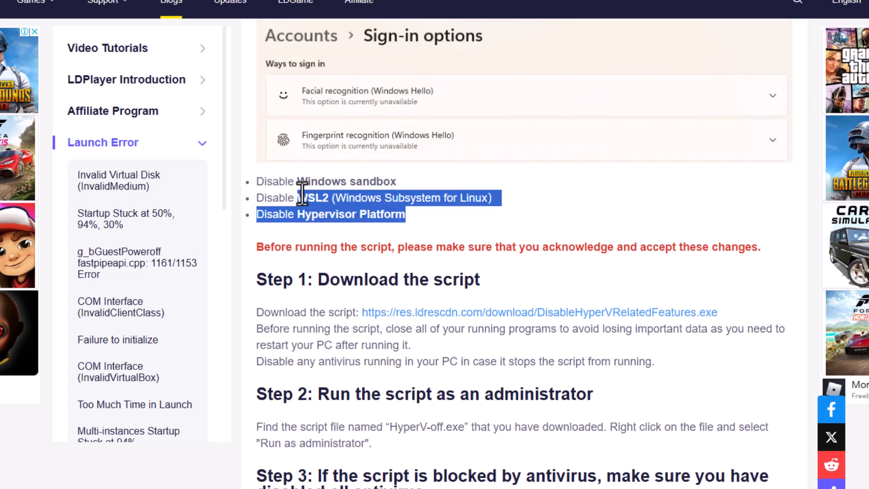
left_click(321, 197)
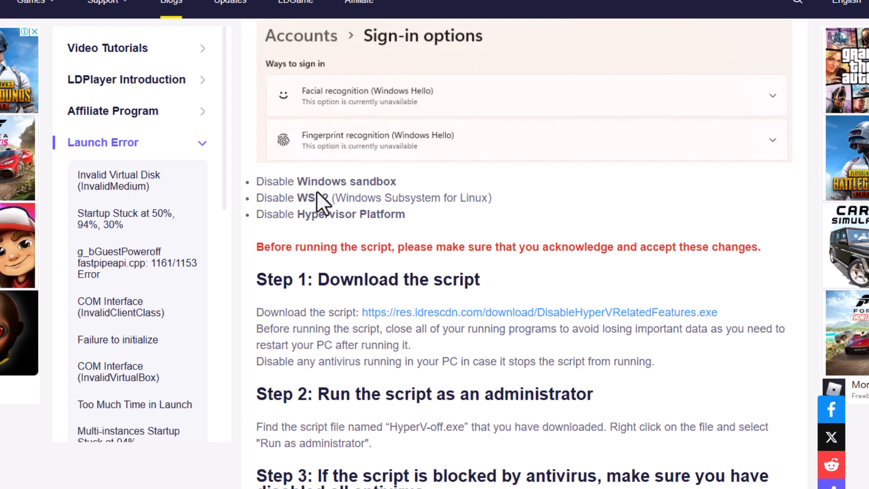
- Download the DisableHyperVRelatedFeatures script linked in the guide
scroll("down", 3)
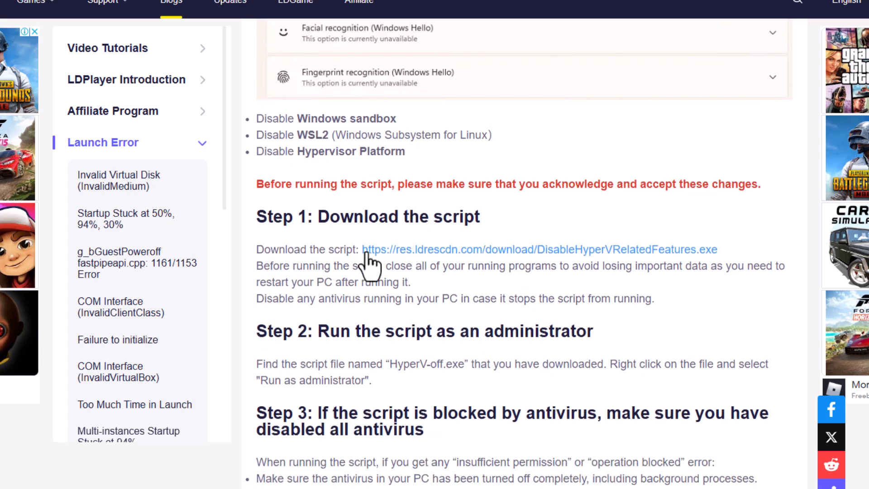
mouse_move(369, 280)
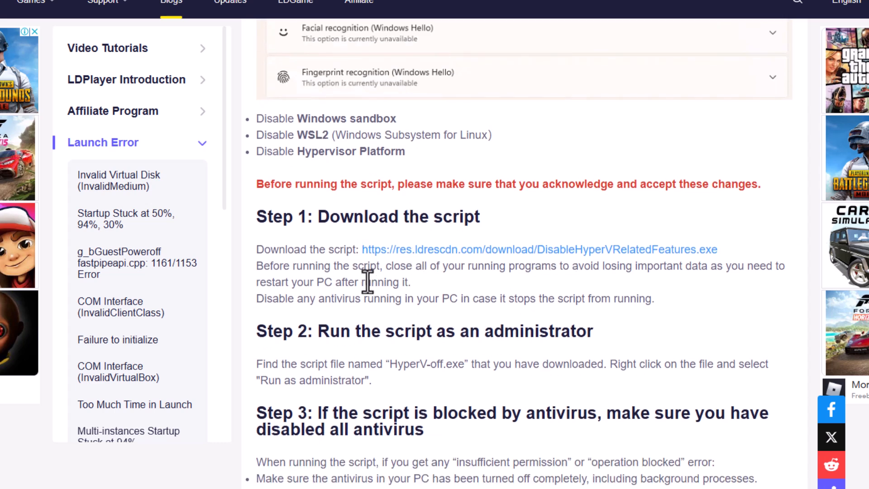
scroll("down", 3)
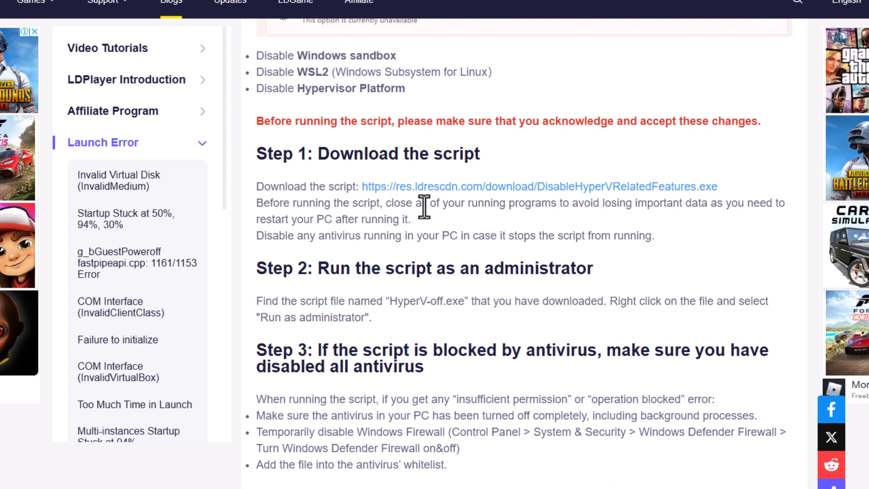
mouse_move(718, 210)
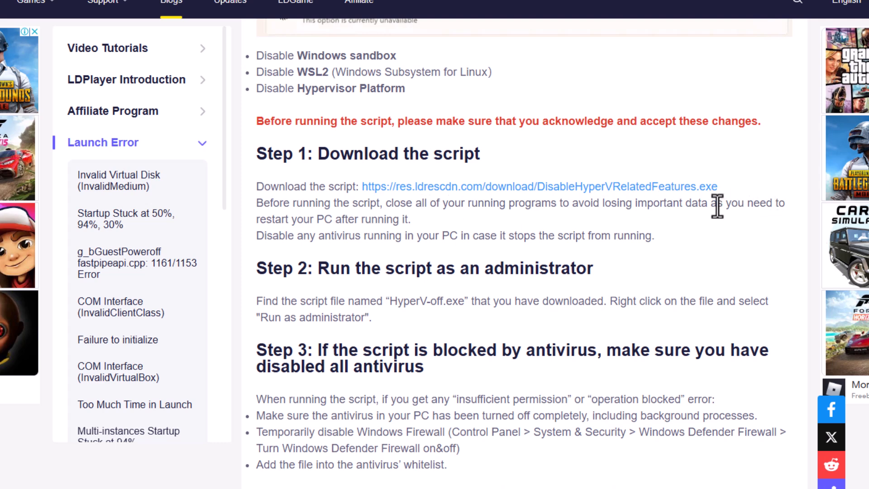
scroll("up", 3)
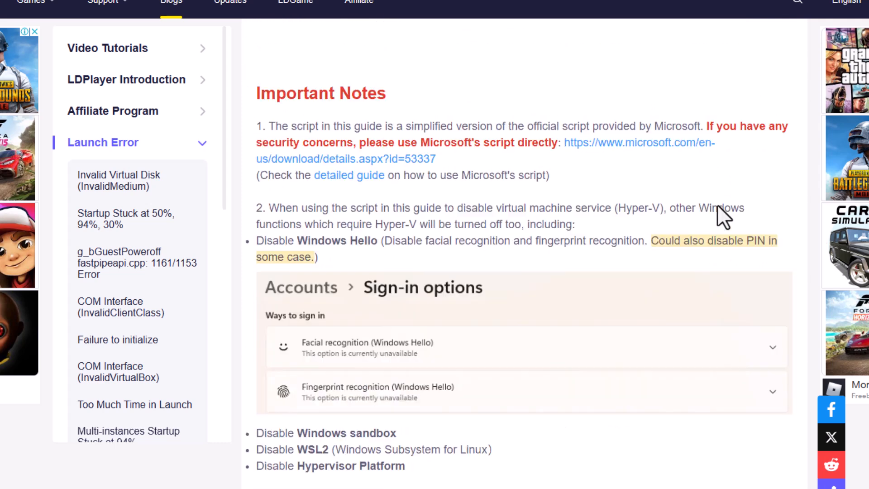
scroll("down", 3)
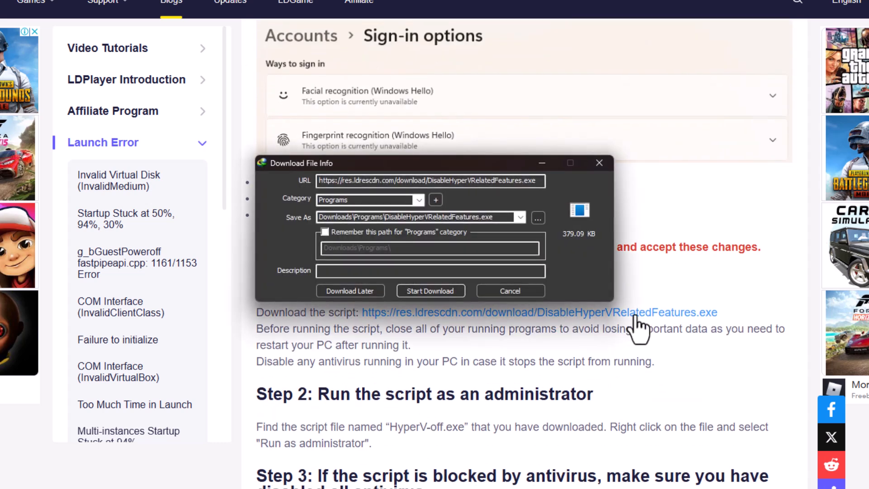
left_click(430, 290)
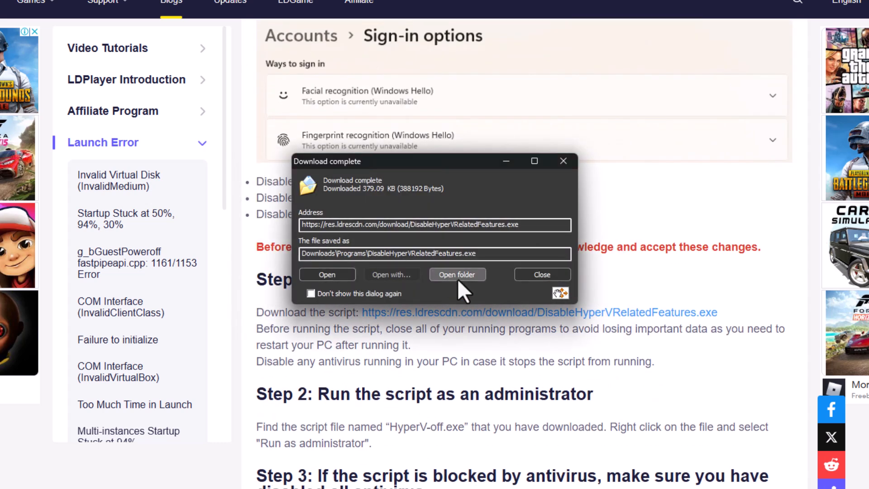
- Run DisableHyperVRelatedFeatures.exe from the Downloads\Programs folder
left_click(457, 274)
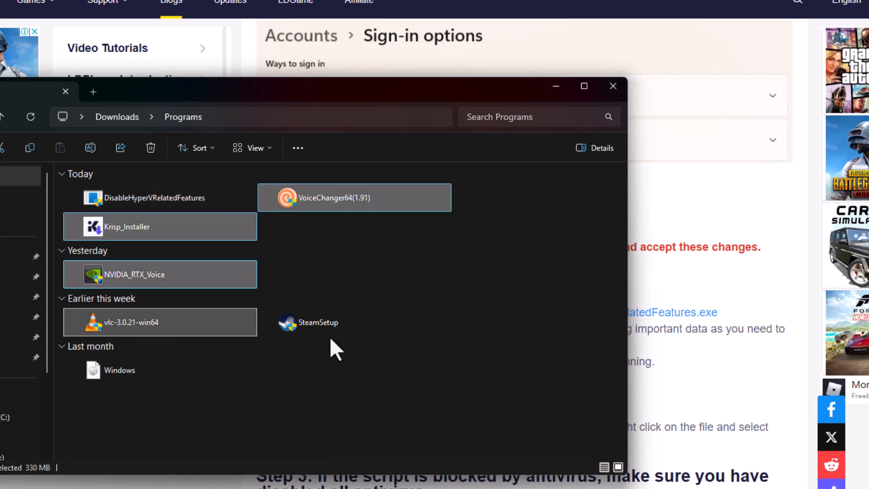
left_click(317, 321)
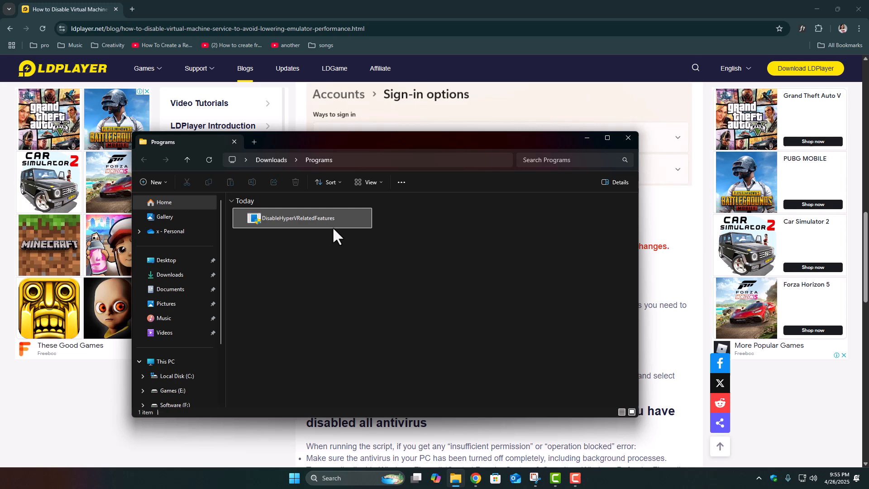
left_click(627, 137)
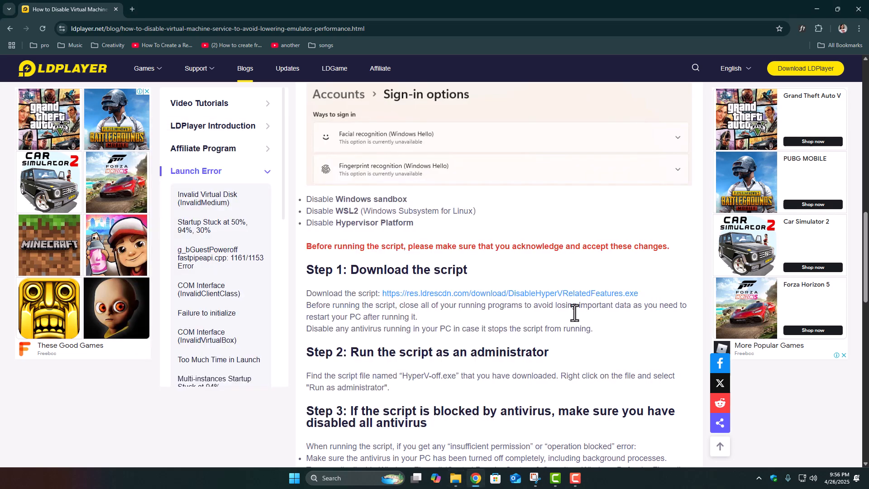
scroll("down", 3)
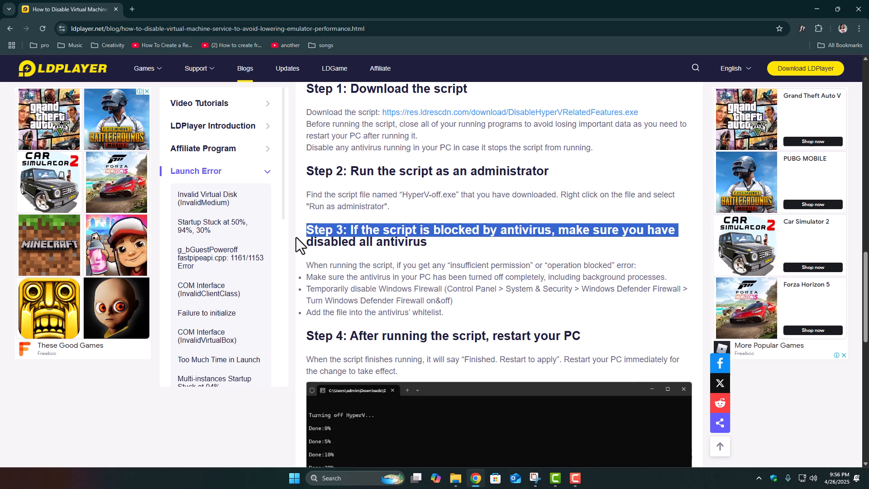
left_click(415, 477)
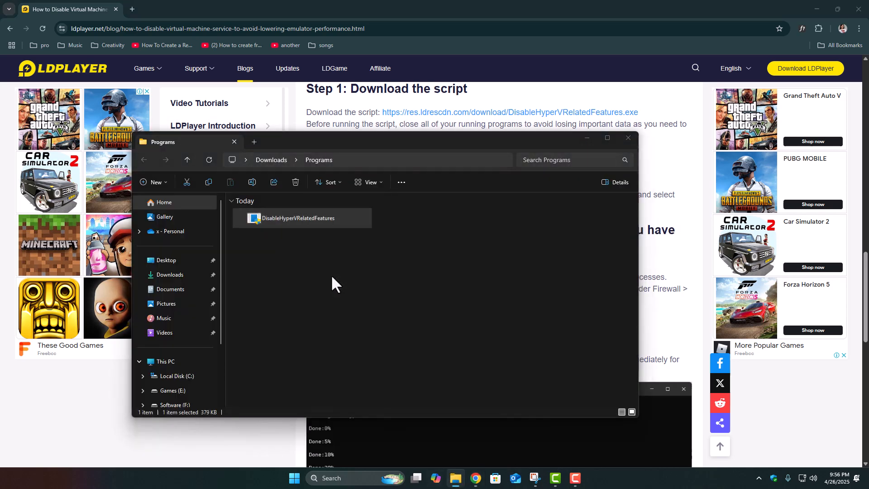
double_click(292, 218)
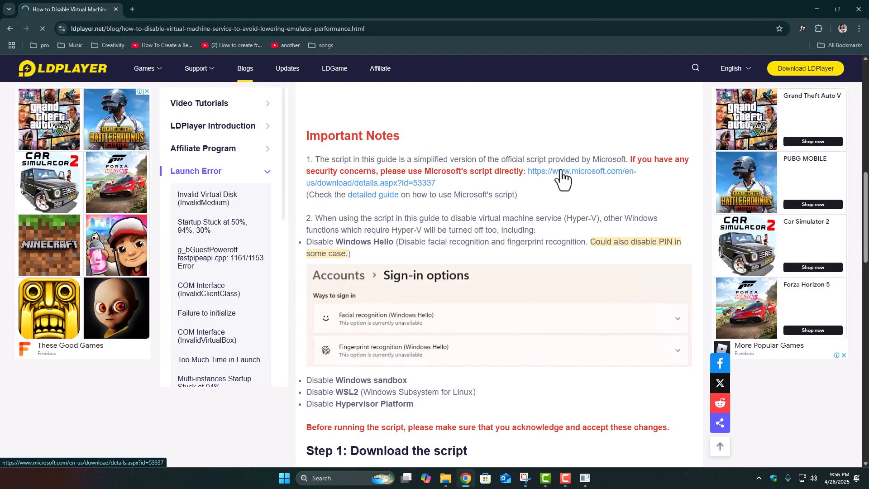
- Download dgreadiness_v3.6.zip from Microsoft's official script page via IDM
left_click(581, 176)
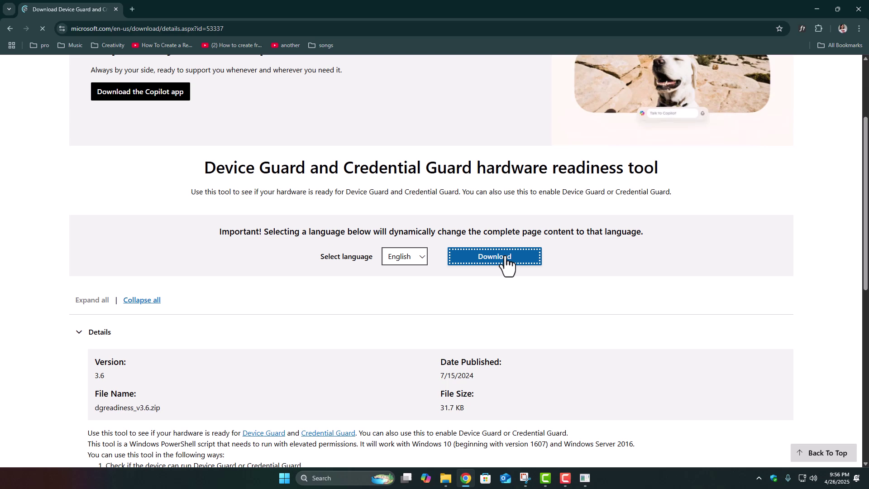
left_click(493, 257)
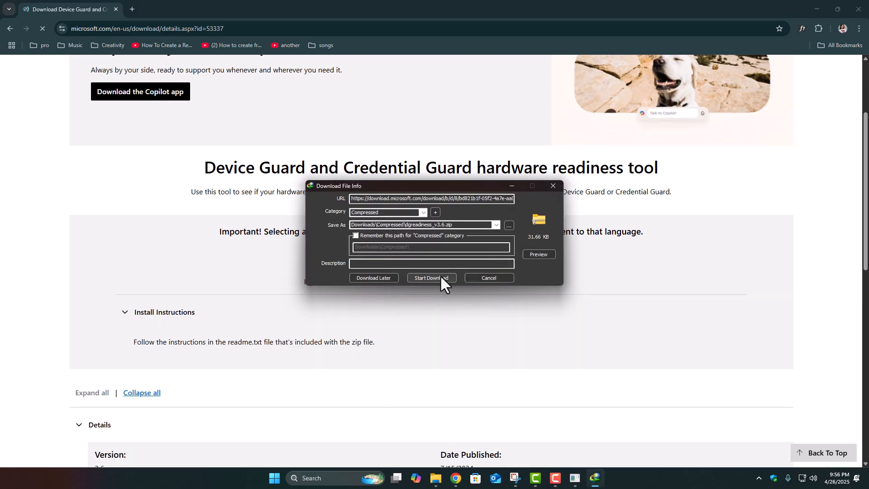
left_click(431, 277)
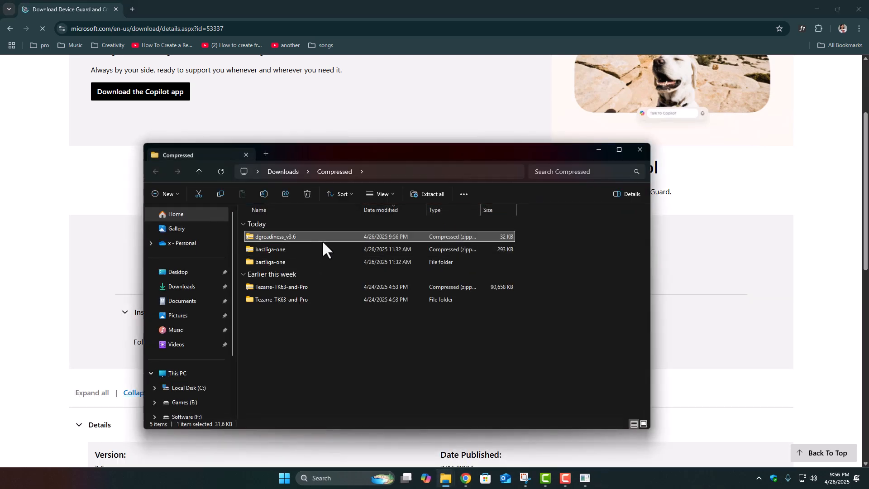
- Extract the dgreadiness_v3.6 zip and open the extracted folder
right_click(276, 236)
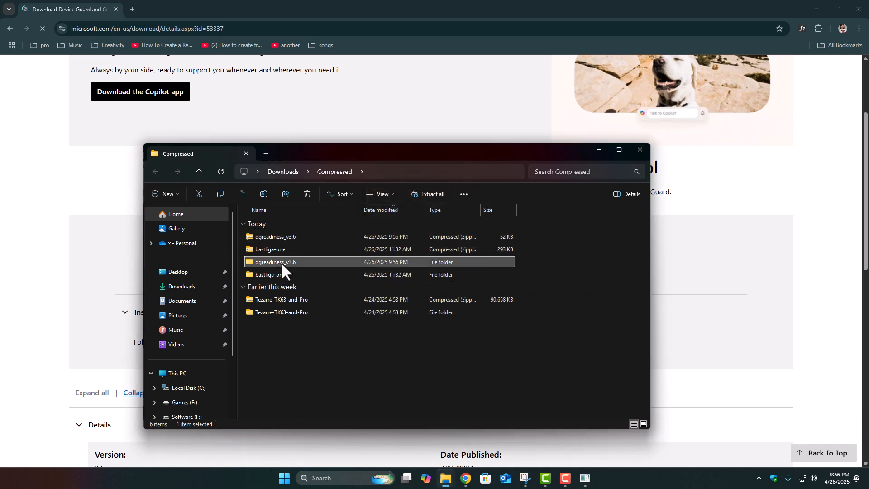
double_click(275, 261)
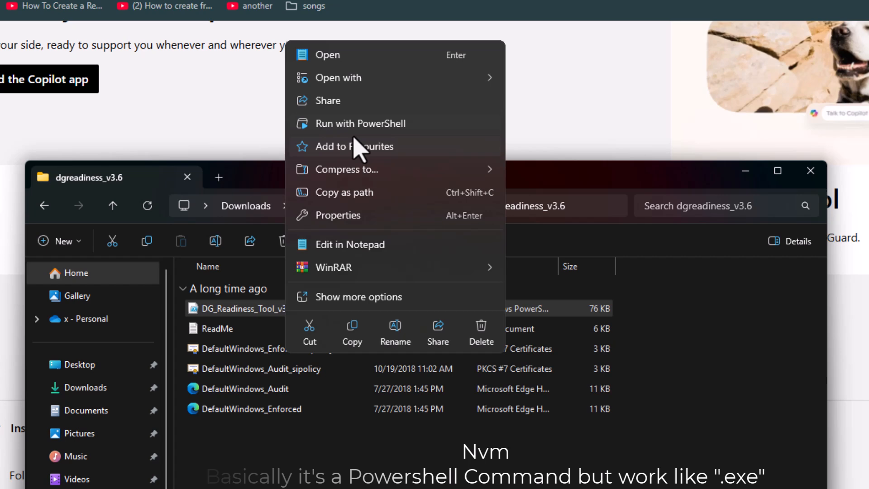
mouse_move(478, 303)
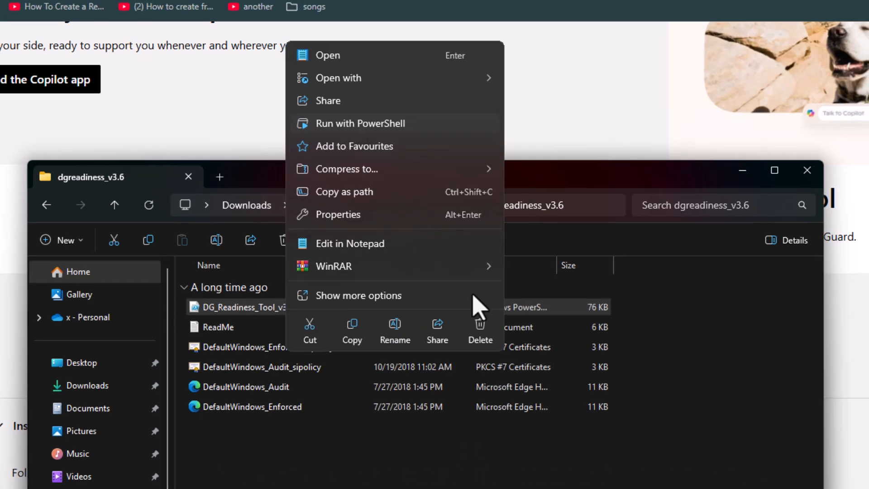
left_click(360, 124)
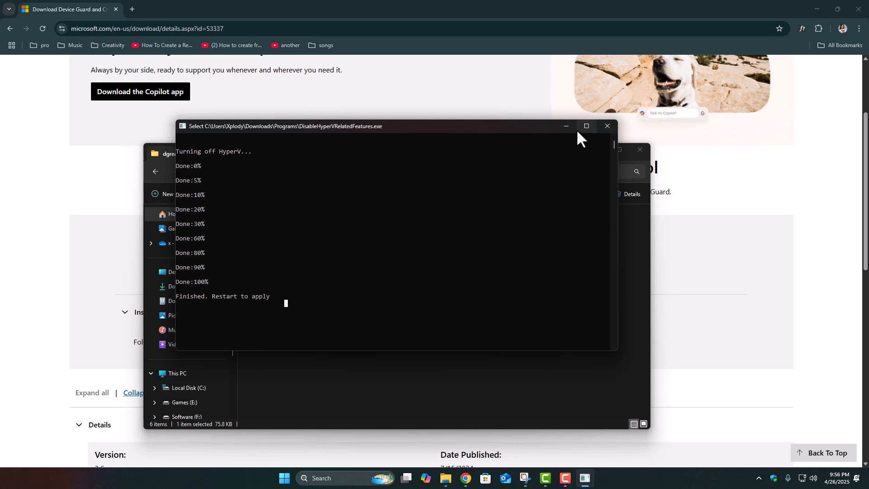
- Close the Hyper-V script console showing 'Finished. Restart to apply'
left_click(606, 126)
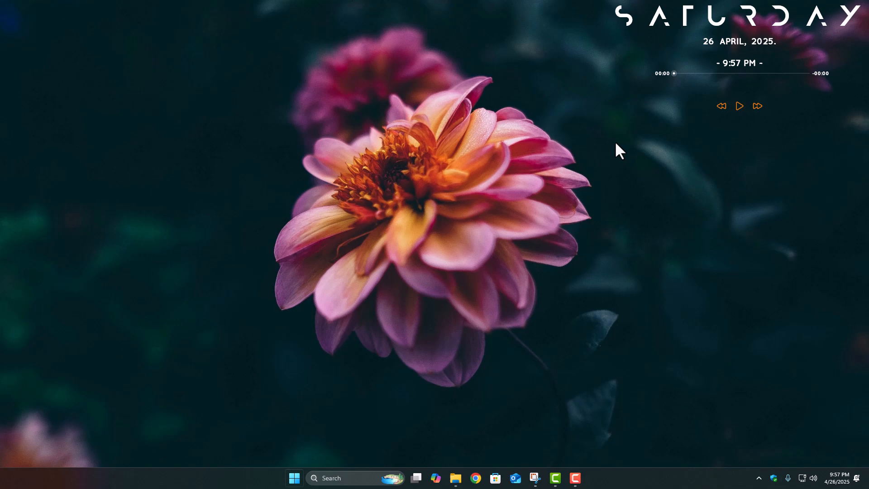
- Create a restore point described as 'hyperv' from System Protection and dismiss the confirmation
left_click(294, 478)
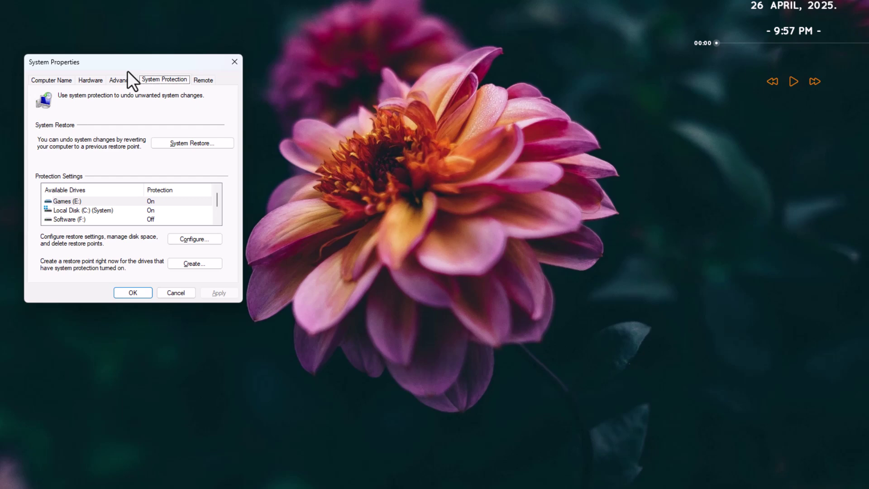
left_click(194, 264)
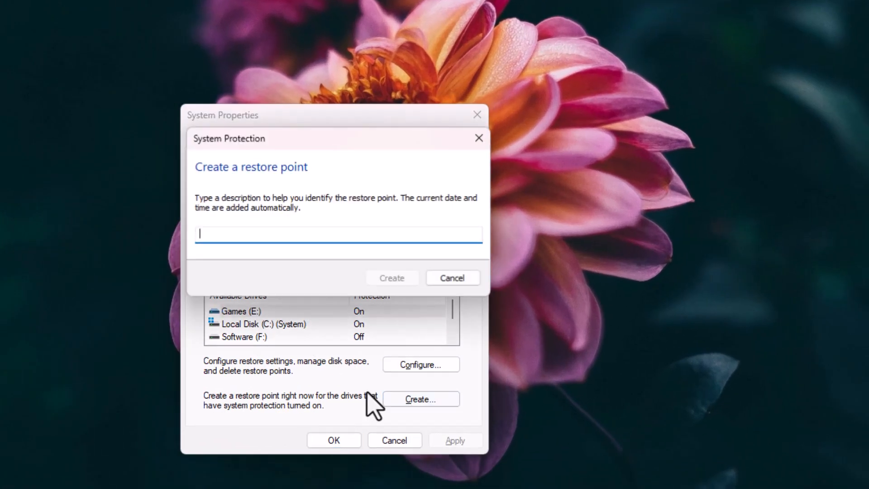
type("hypervoff")
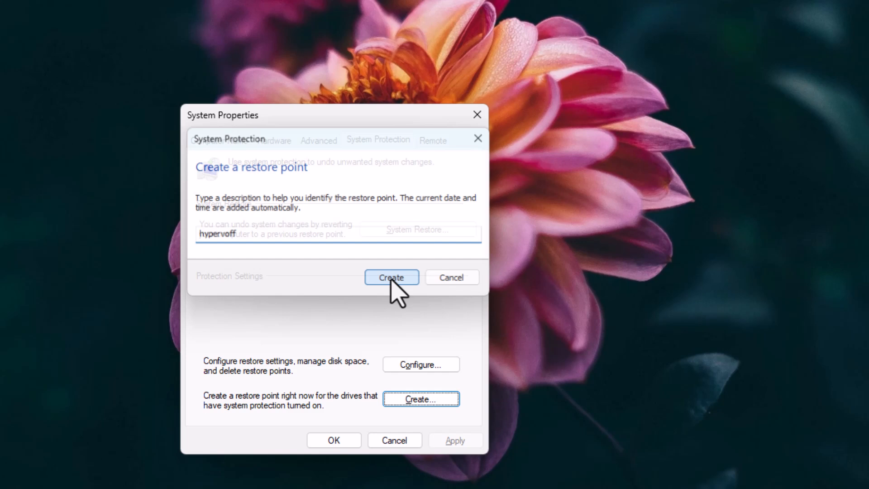
left_click(391, 277)
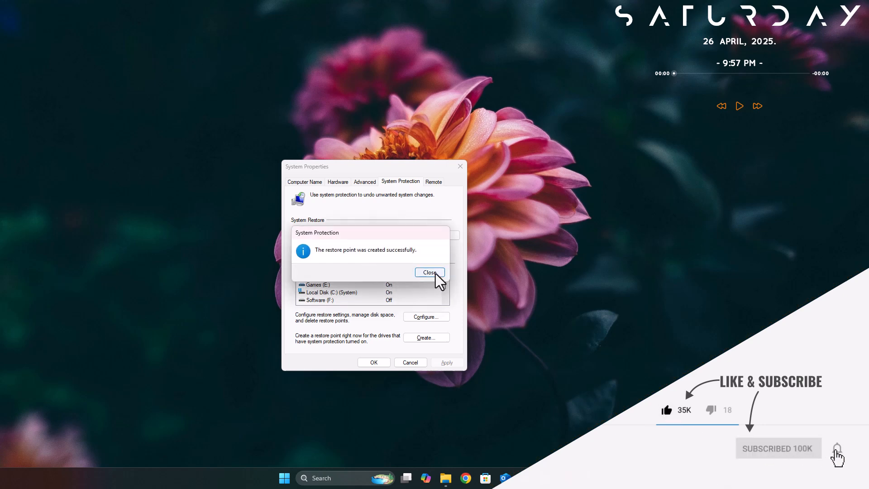
left_click(429, 272)
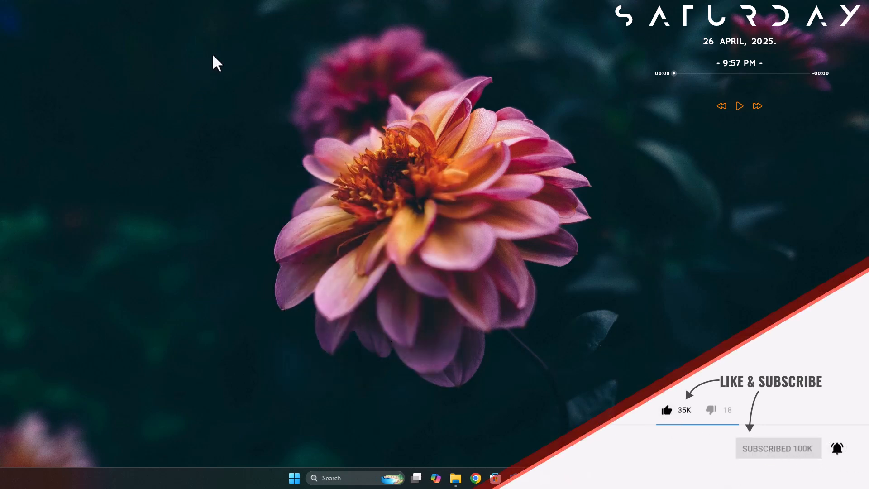